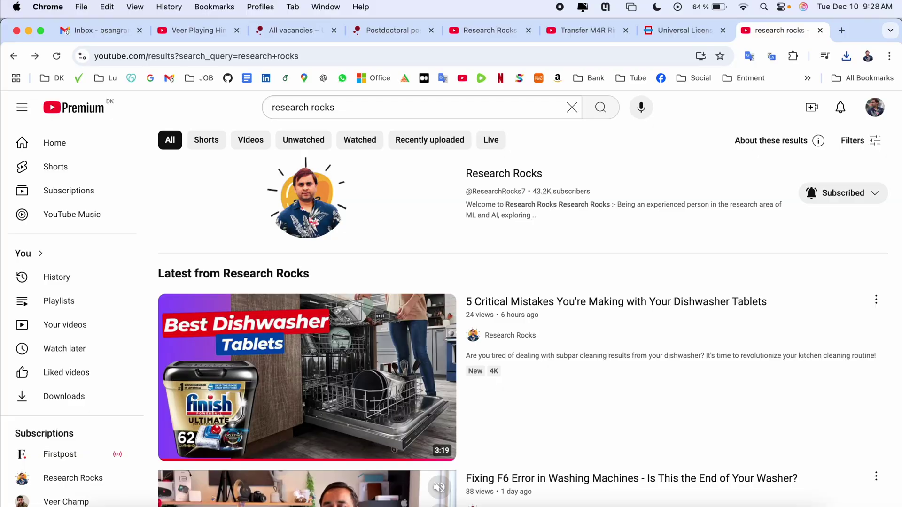
{"action": "mouse_move", "coordinate": [504, 173]}
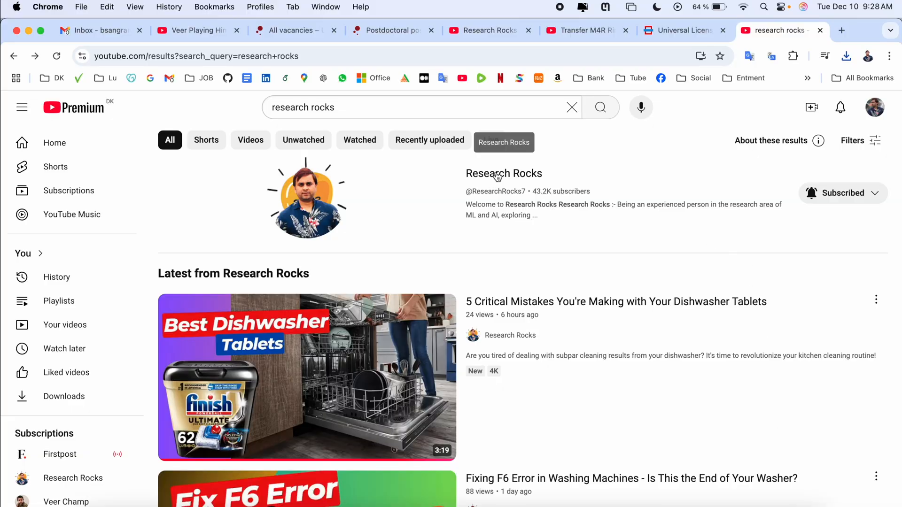
Step: Show the Research Rocks channel and select Lokiverse.mp3 in the Desktop Finder window
{"action": "left_click", "coordinate": [503, 172]}
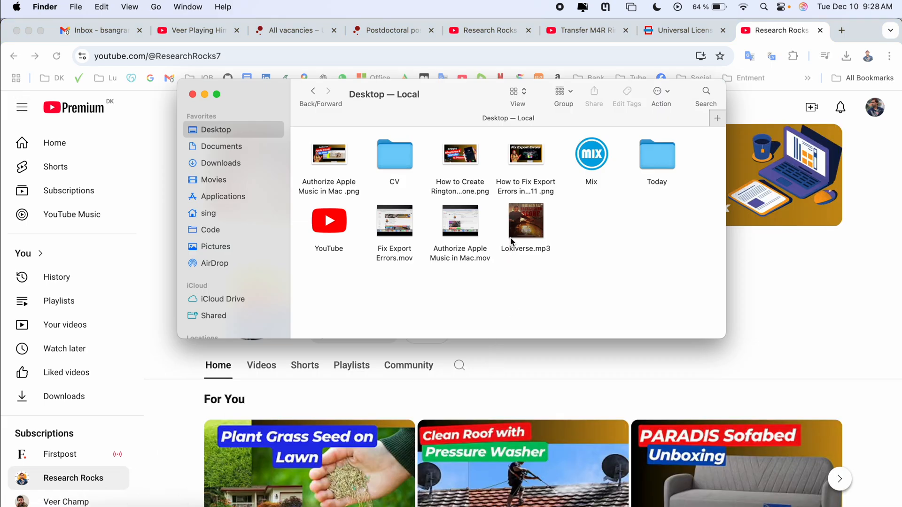
{"action": "left_click", "coordinate": [524, 219]}
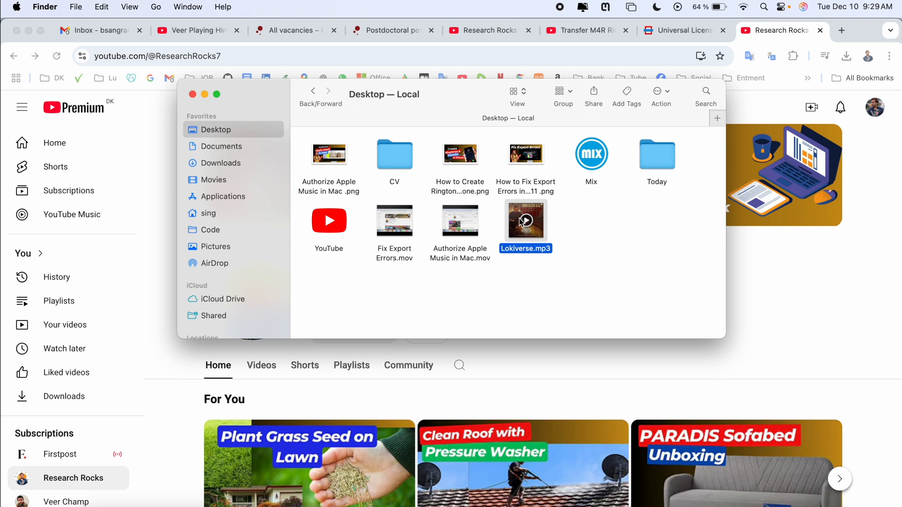
{"action": "mouse_move", "coordinate": [525, 220]}
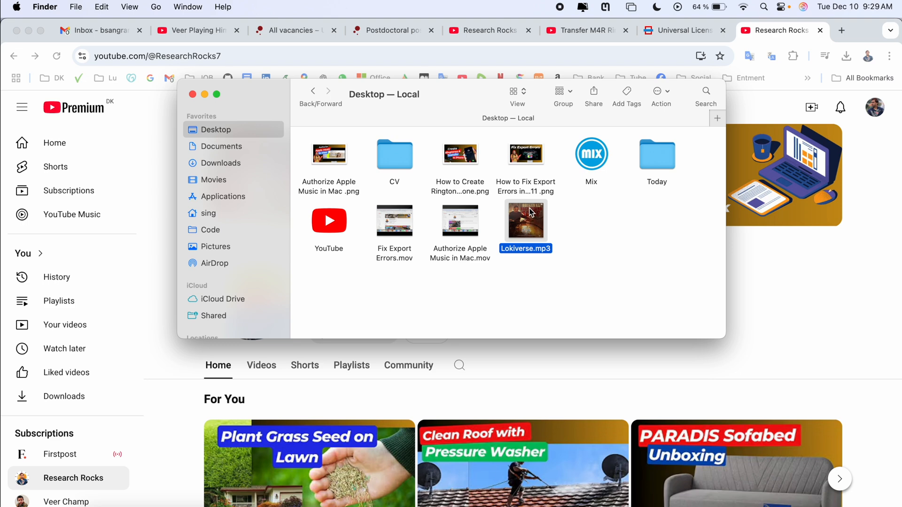
Step: Add Lokiverse.mp3 to the Music library and bring up actions for the Lokiverse track in Songs
{"action": "double_click", "coordinate": [524, 219]}
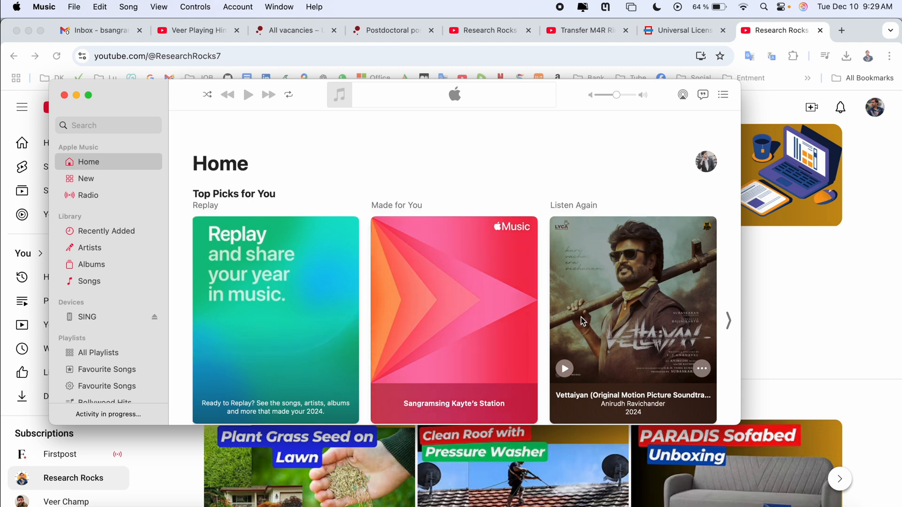
{"action": "left_click", "coordinate": [89, 280]}
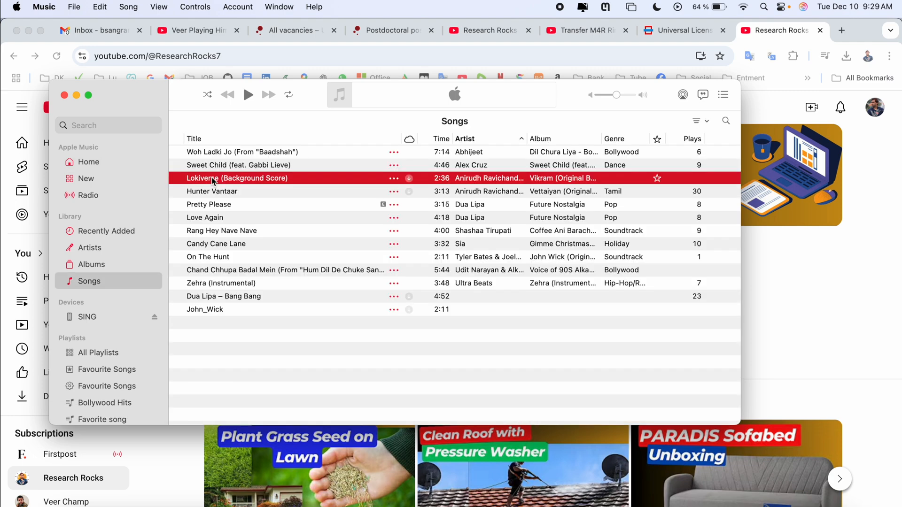
{"action": "right_click", "coordinate": [237, 177]}
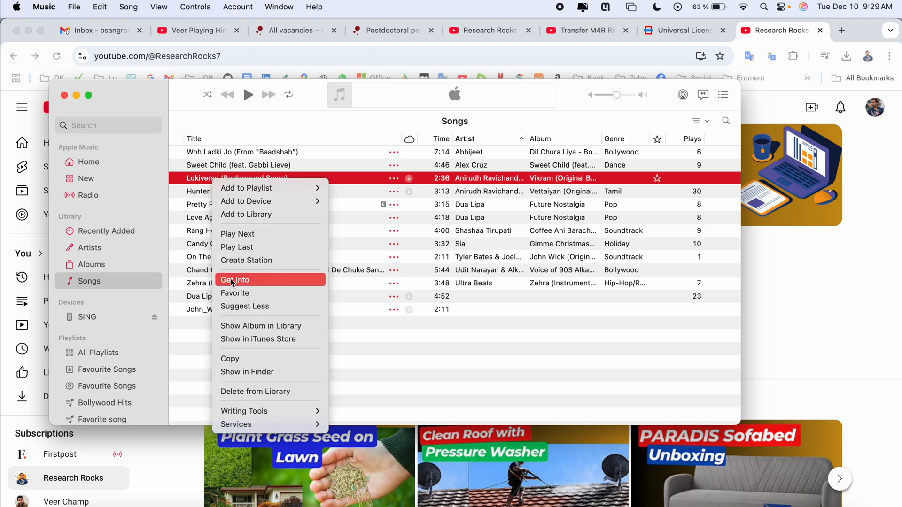
Step: In Get Info > Options, trim Lokiverse to start 0:30 and stop 1:00, then save
{"action": "left_click", "coordinate": [233, 280]}
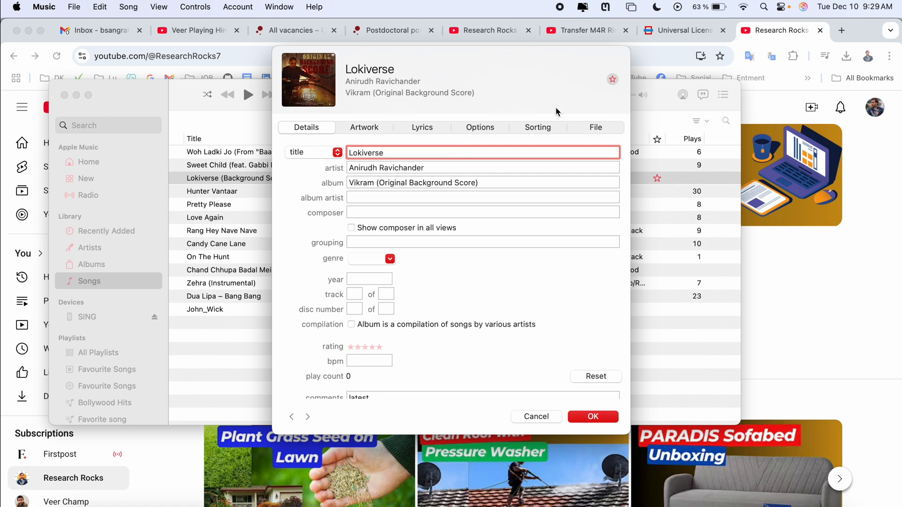
{"action": "left_click", "coordinate": [480, 127]}
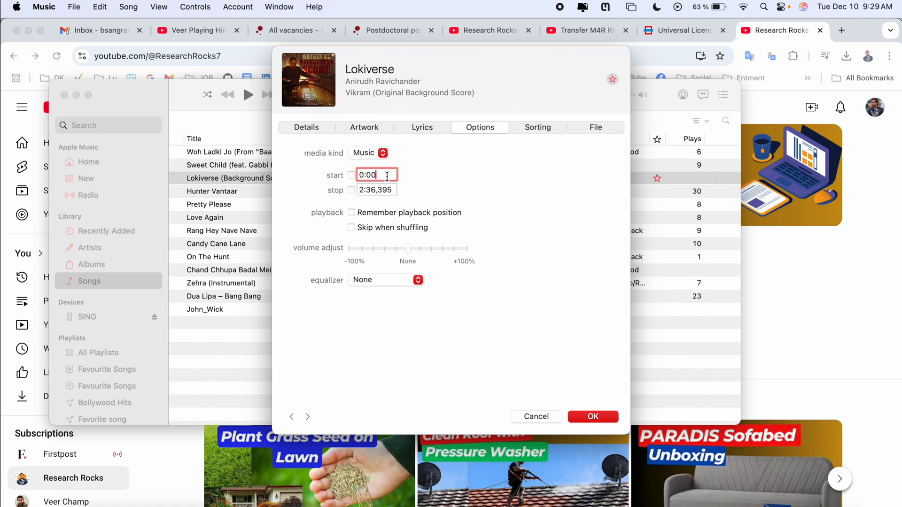
{"action": "type", "text": "30"}
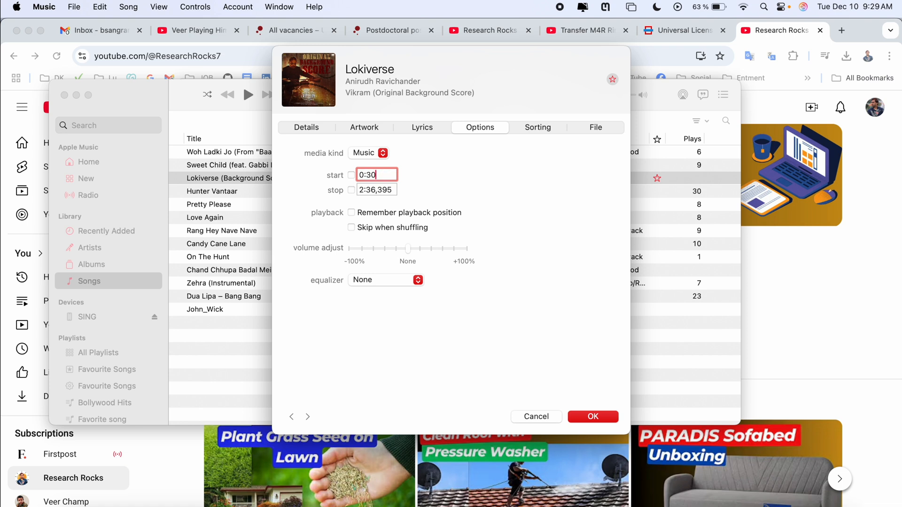
{"action": "left_click", "coordinate": [350, 175]}
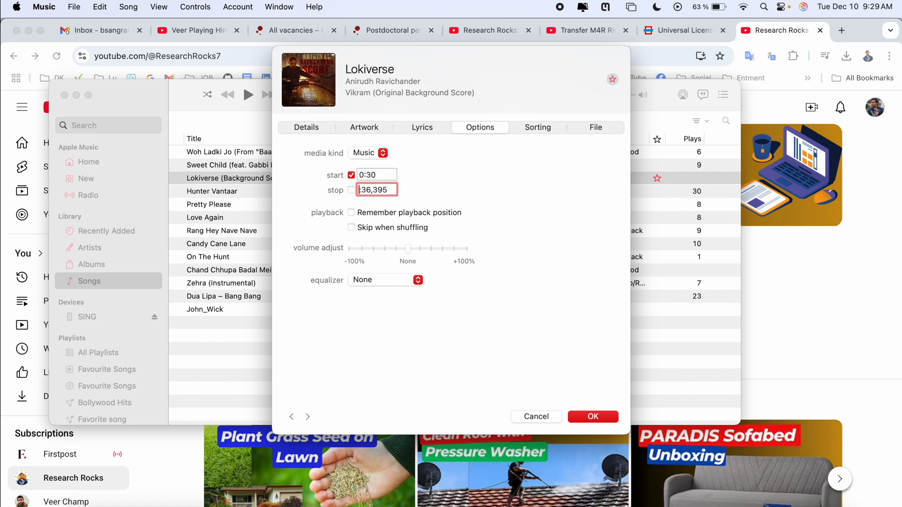
{"action": "type", "text": "1:3"}
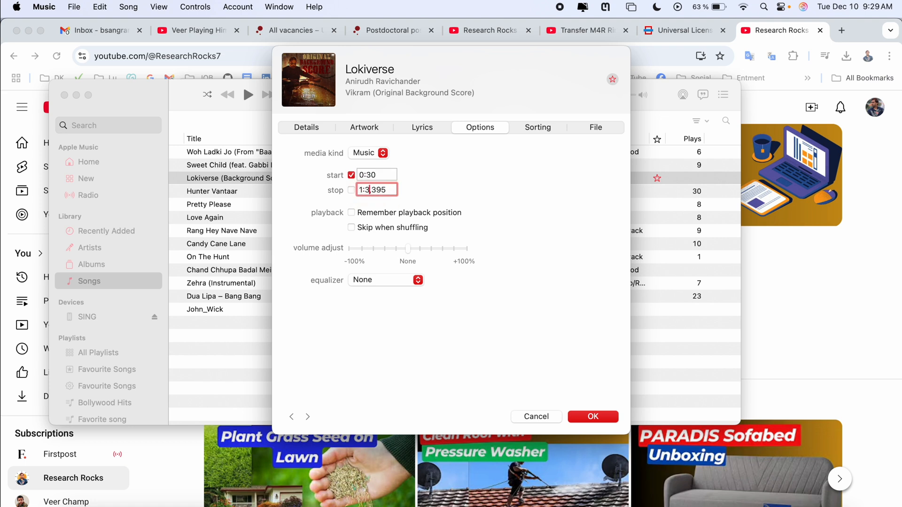
{"action": "type", "text": "00"}
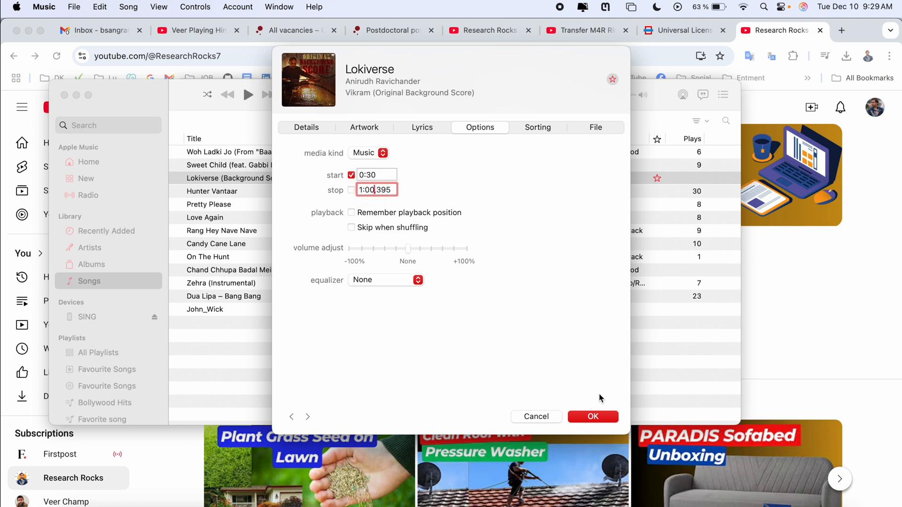
{"action": "mouse_move", "coordinate": [598, 416]}
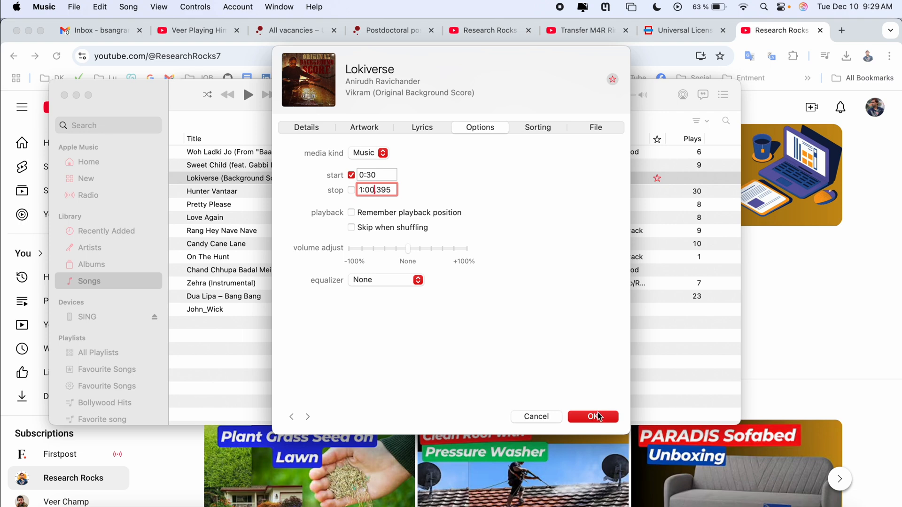
{"action": "left_click", "coordinate": [593, 417]}
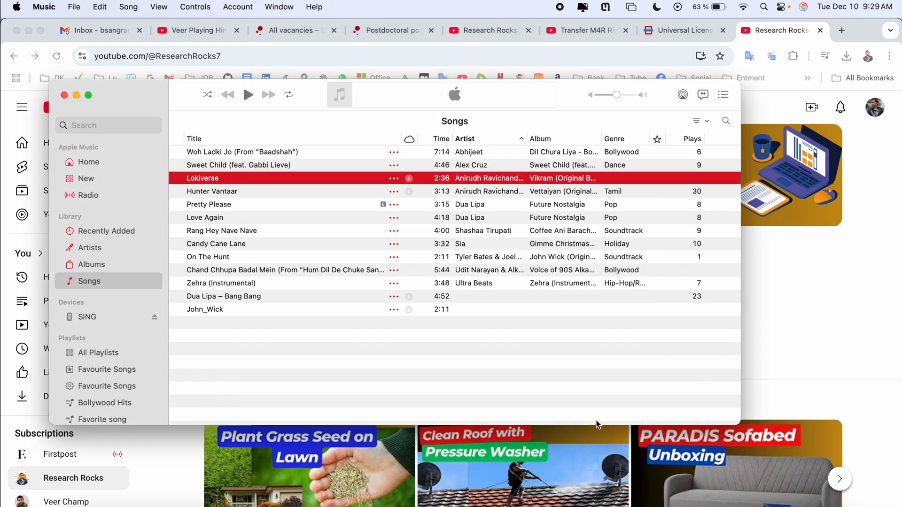
{"action": "mouse_move", "coordinate": [74, 7]}
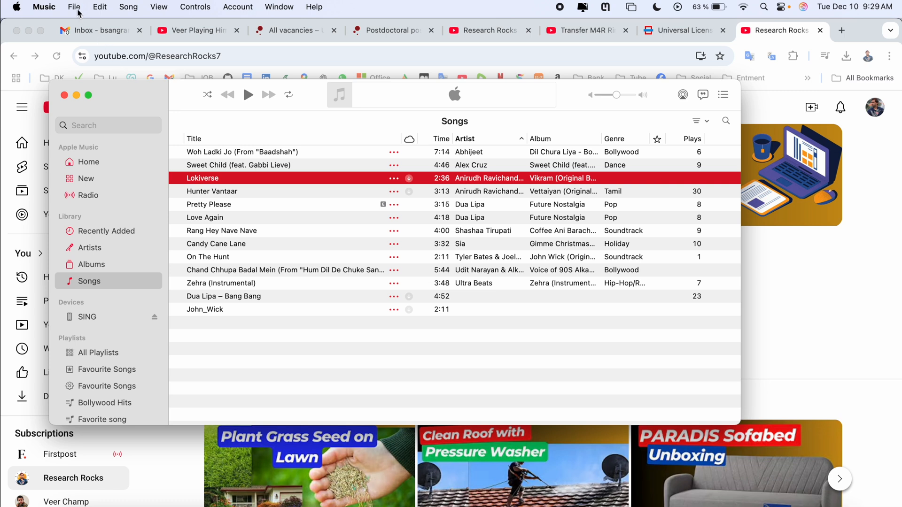
Step: Create a 30-second AAC version of Lokiverse and place Lokiverse.m4a on the Desktop
{"action": "left_click", "coordinate": [74, 7]}
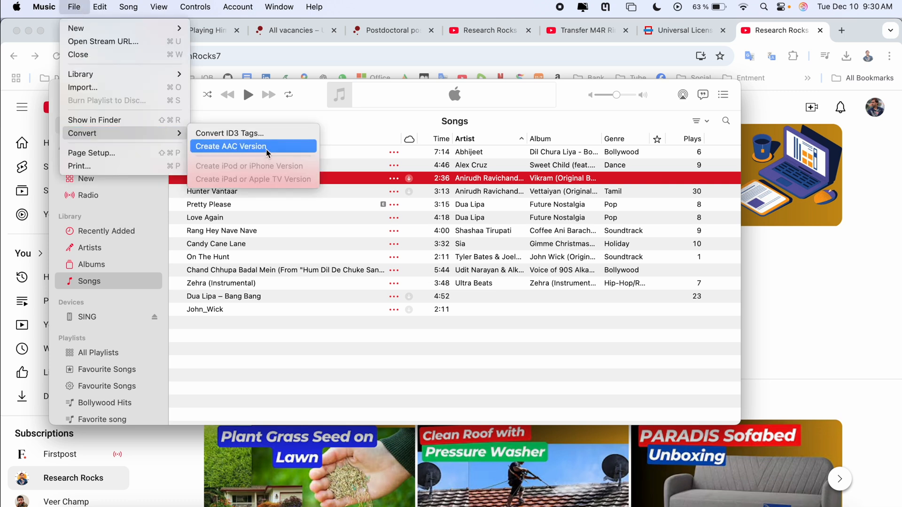
{"action": "left_click", "coordinate": [230, 147]}
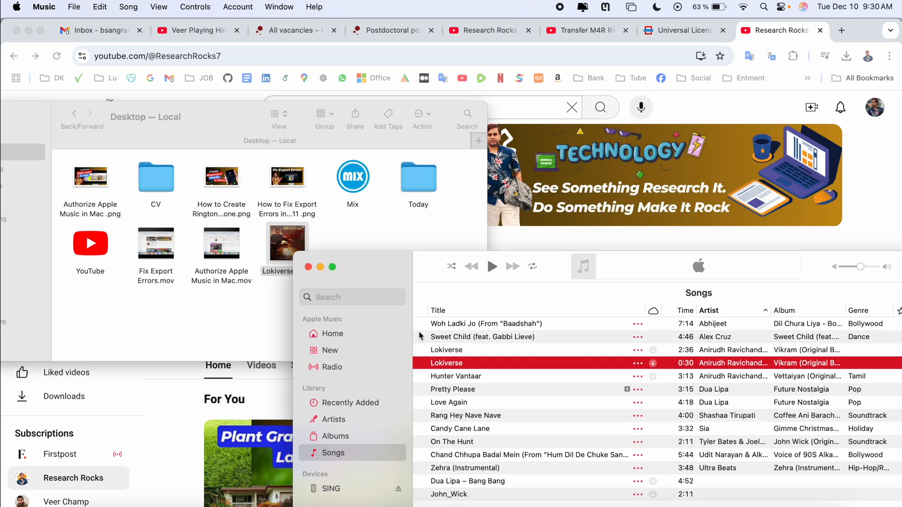
{"action": "mouse_move", "coordinate": [712, 378]}
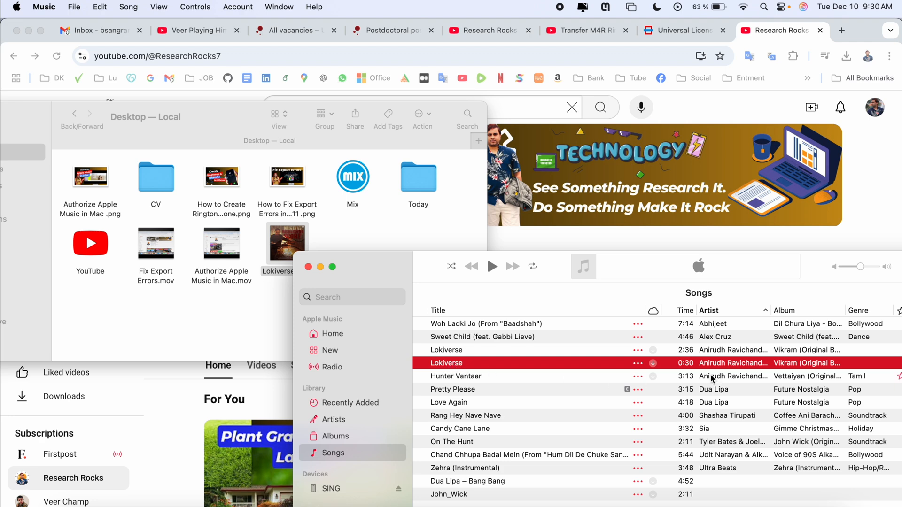
{"action": "mouse_move", "coordinate": [429, 292]}
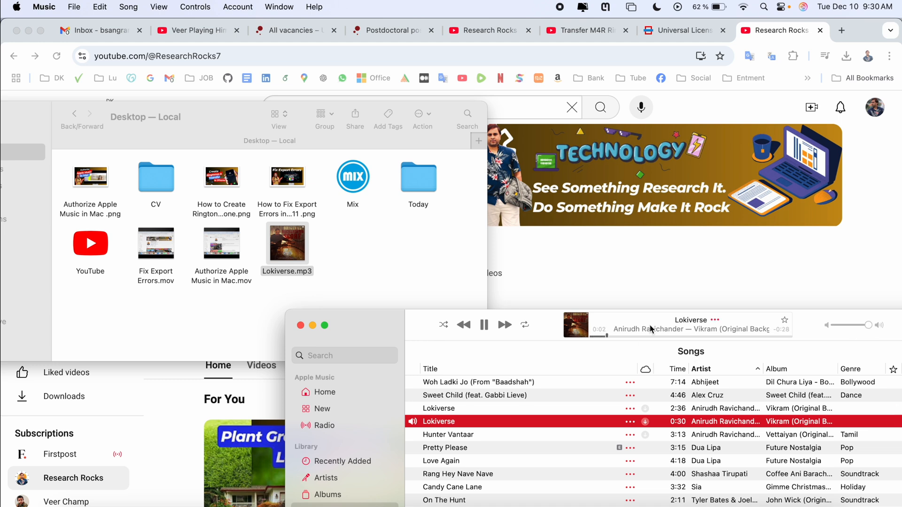
{"action": "left_click", "coordinate": [484, 325]}
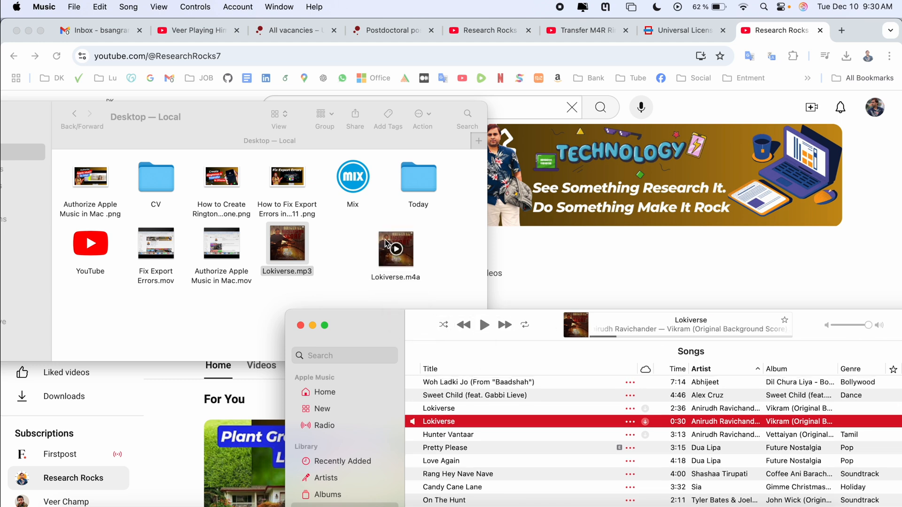
Step: Rename the Desktop copy from Lokiverse.m4a to Lokiverse.m4r, confirming 'Use .m4r'
{"action": "left_click", "coordinate": [395, 248]}
{"action": "type", "text": "r"}
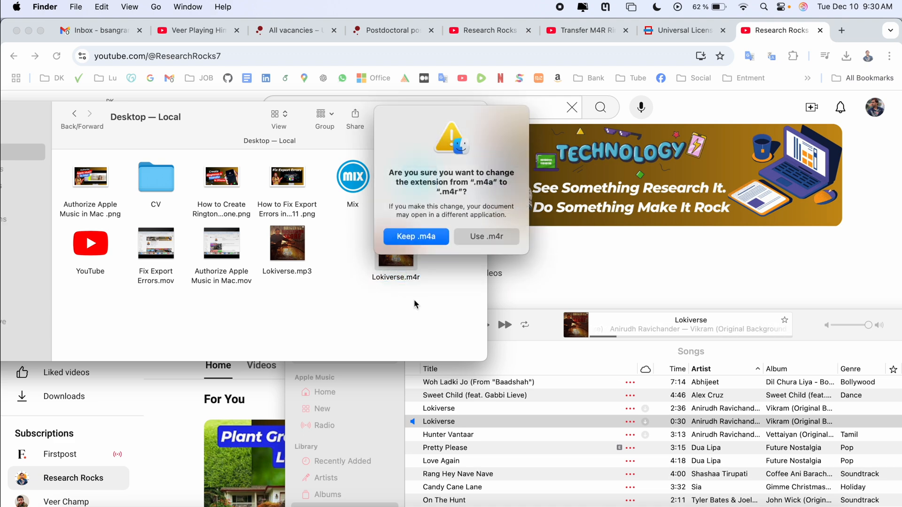
{"action": "left_click", "coordinate": [485, 237]}
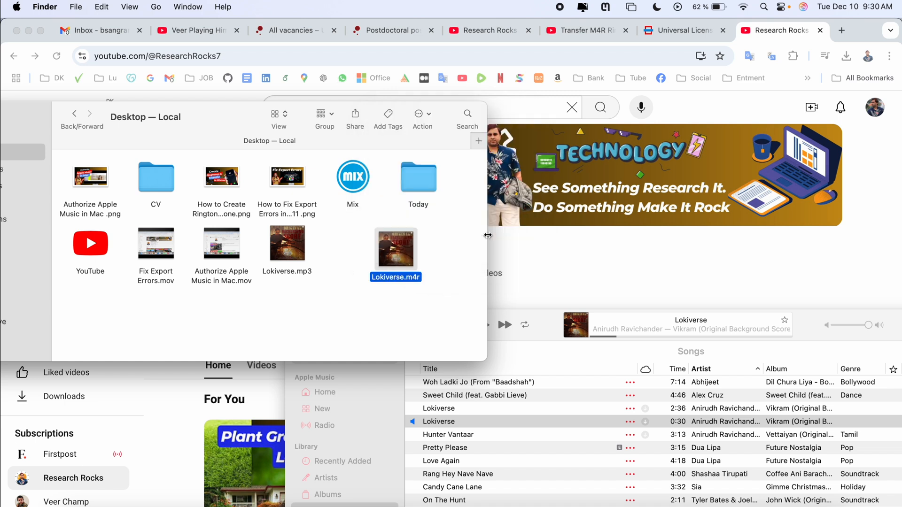
{"action": "left_click", "coordinate": [682, 30]}
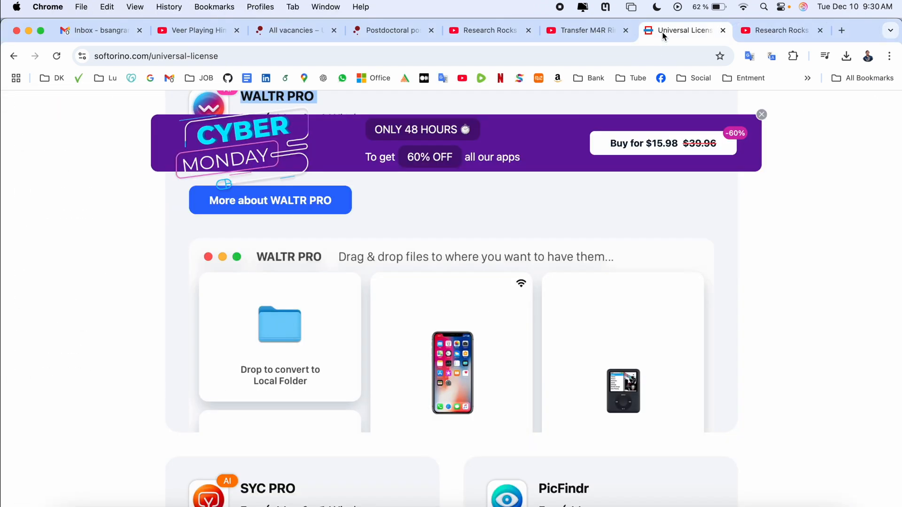
Step: Scroll through the WALTR PRO section of the Softorino universal-license page
{"action": "scroll", "scroll_direction": "up", "scroll_amount": 3}
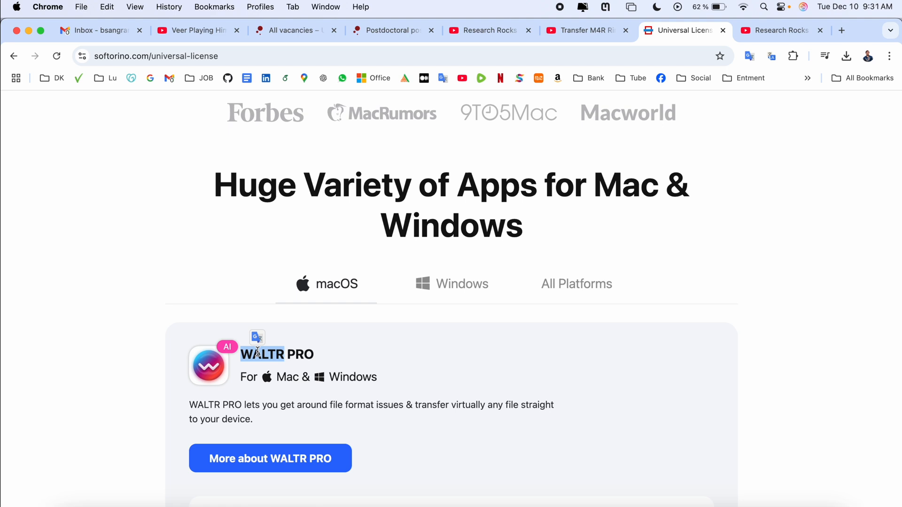
{"action": "scroll", "scroll_direction": "up", "scroll_amount": 3}
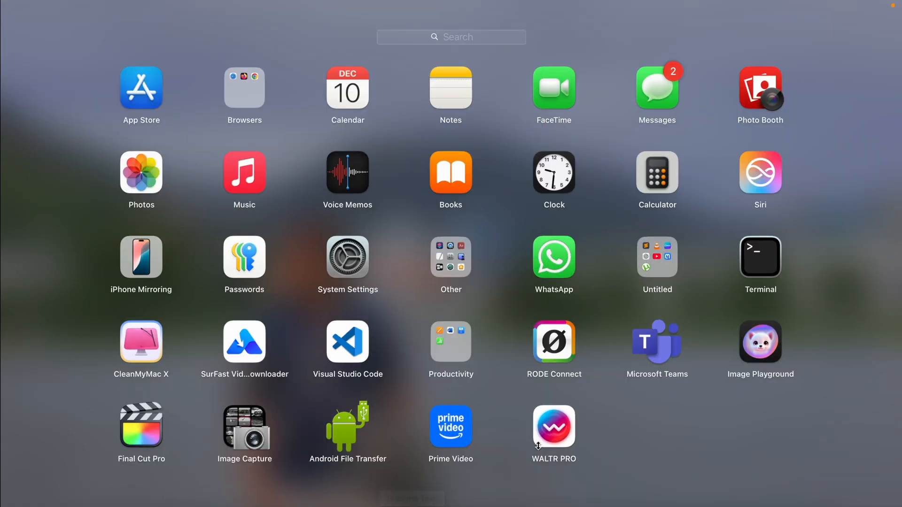
Step: Launch WALTR PRO, show iPhone Sounds & Haptics > Ringtone, and transfer Lokiverse.m4r to the phone
{"action": "left_click", "coordinate": [553, 427]}
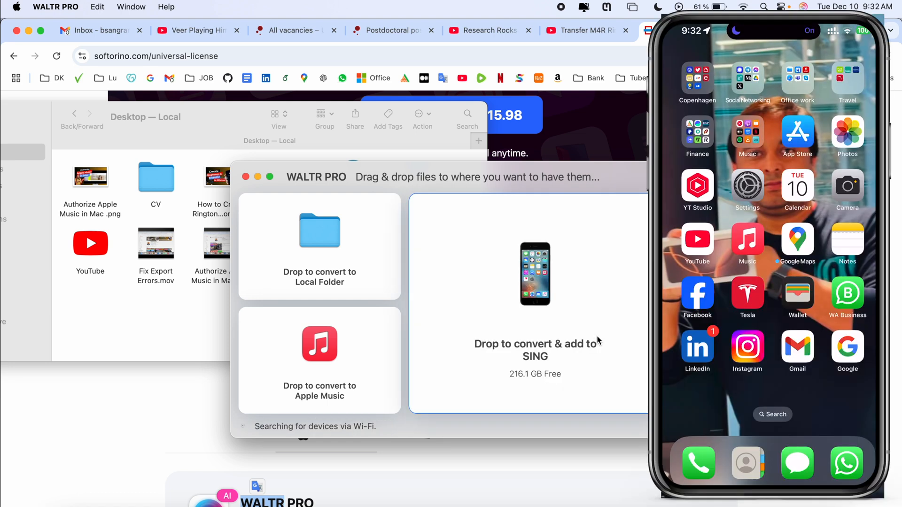
{"action": "left_click", "coordinate": [747, 183]}
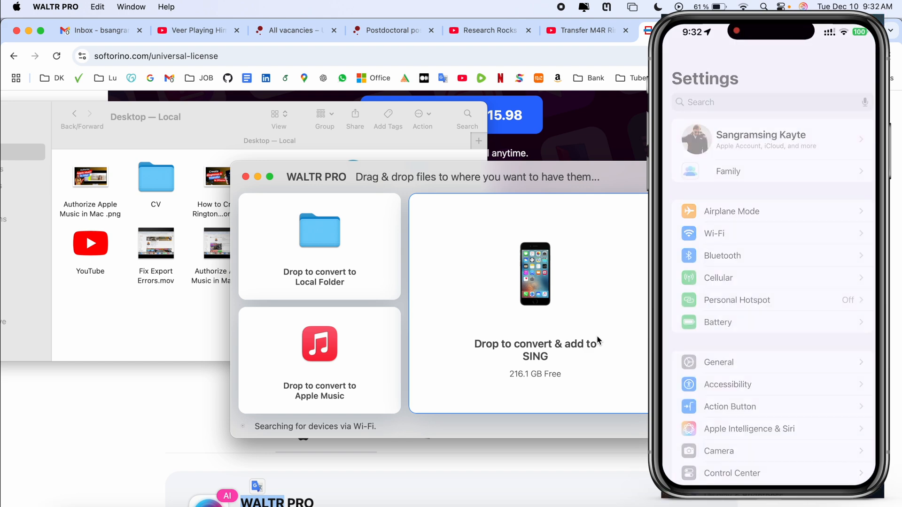
{"action": "scroll", "scroll_direction": "down", "scroll_amount": 3}
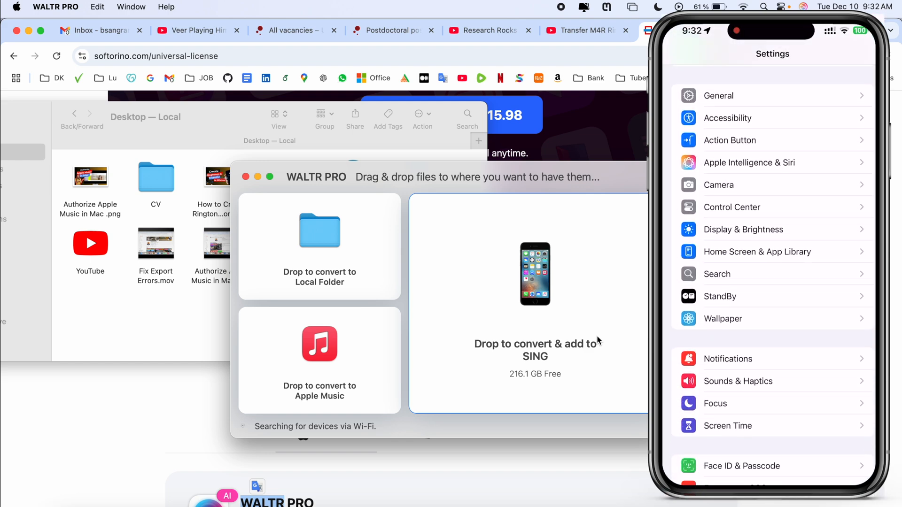
{"action": "left_click", "coordinate": [738, 381]}
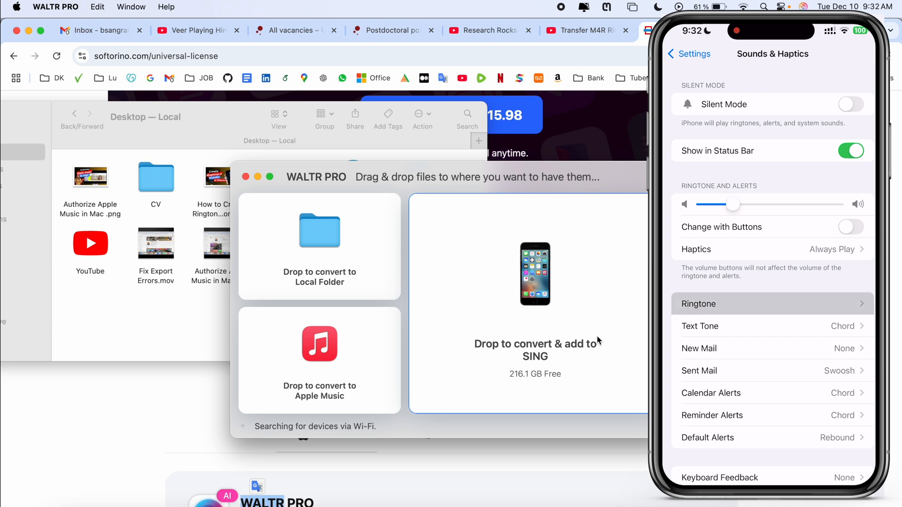
{"action": "left_click", "coordinate": [770, 304]}
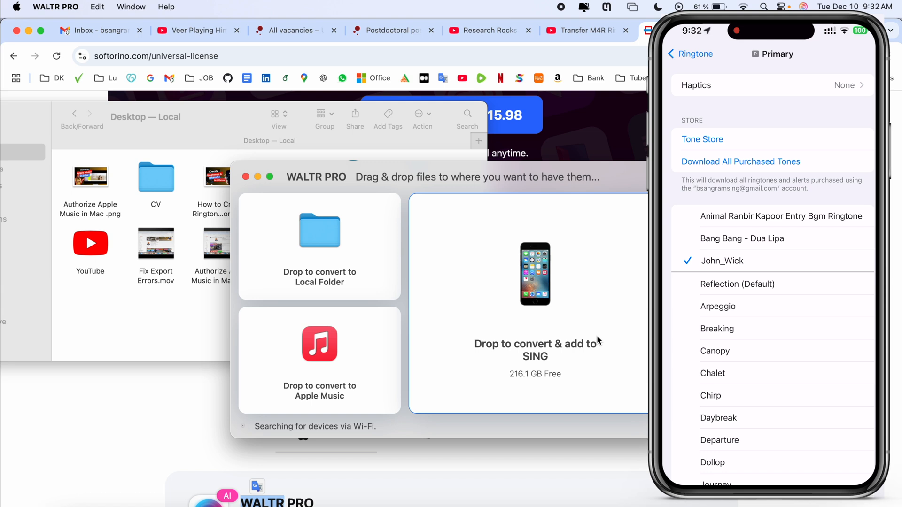
{"action": "left_click", "coordinate": [396, 248]}
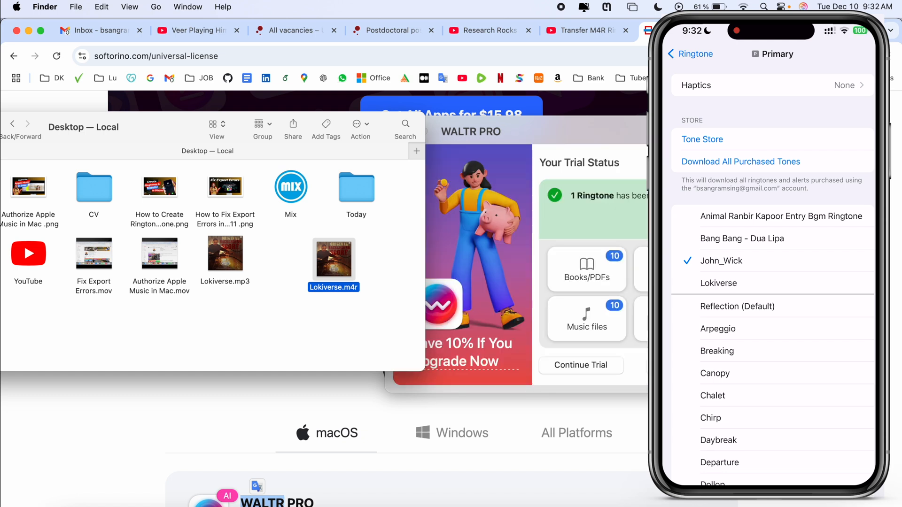
Step: Select Lokiverse as ringtone, then switch back to Animal Ranbir Kapoor Entry Bgm Ringtone
{"action": "left_click", "coordinate": [717, 283]}
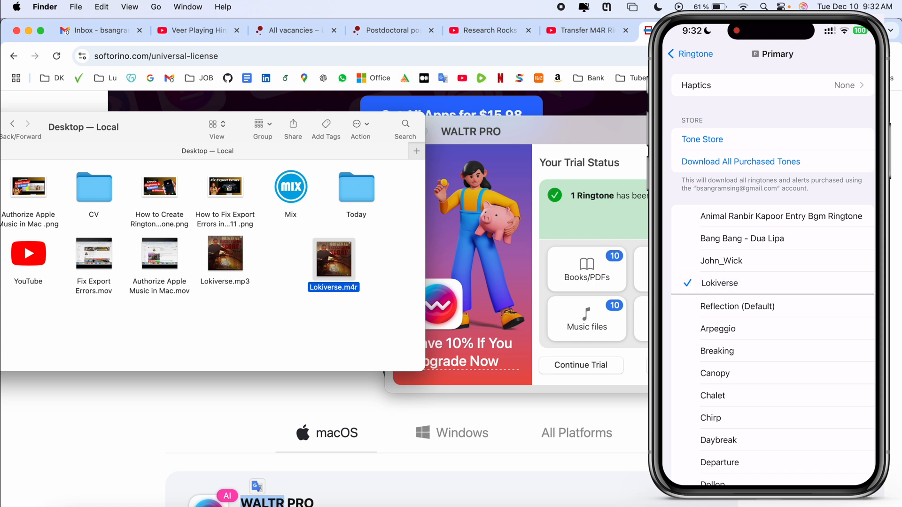
{"action": "left_click", "coordinate": [781, 216]}
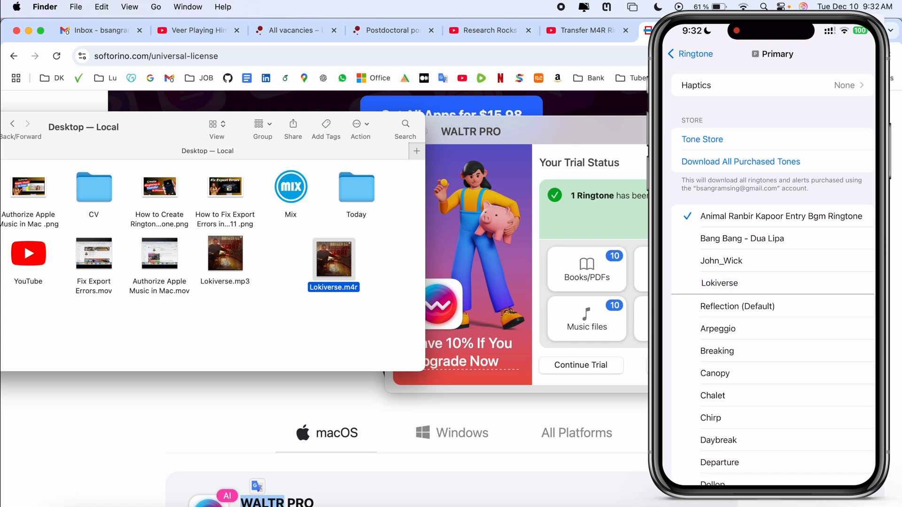